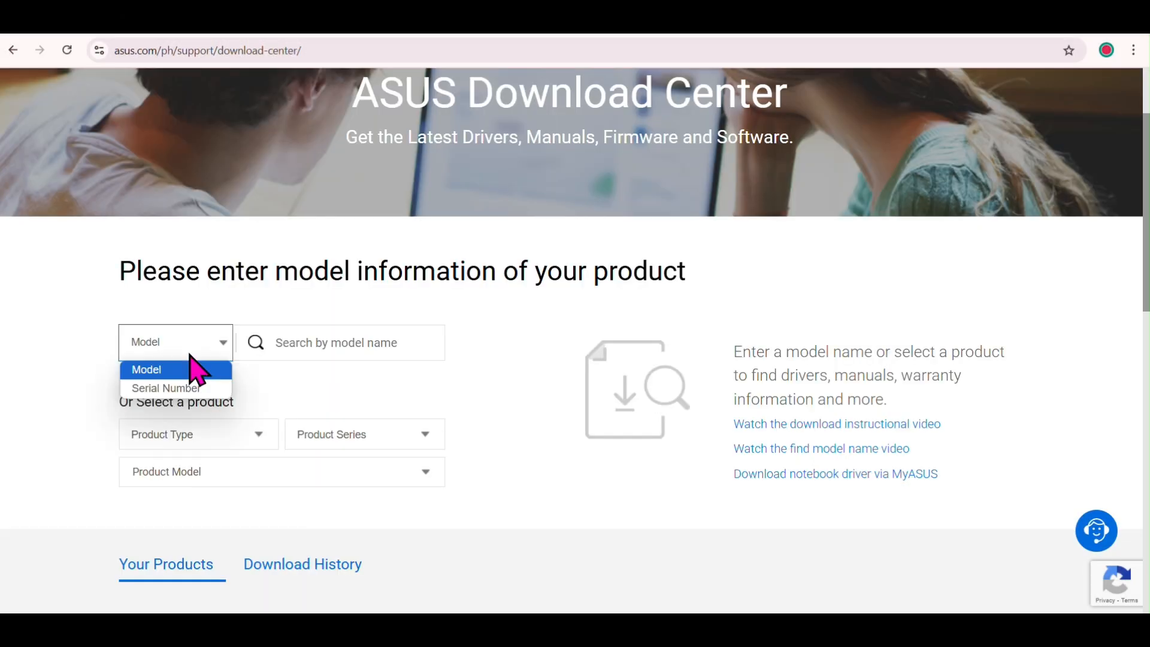
Keep search by Model and select Motherboards as the product type.
left_click(146, 368)
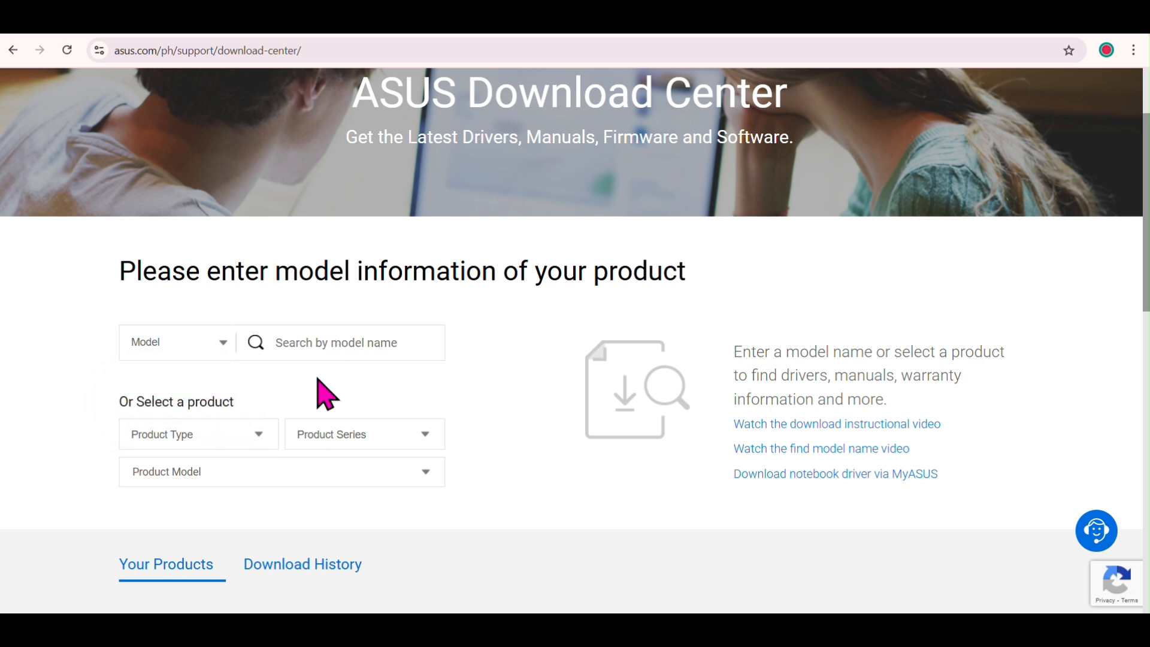
left_click(197, 434)
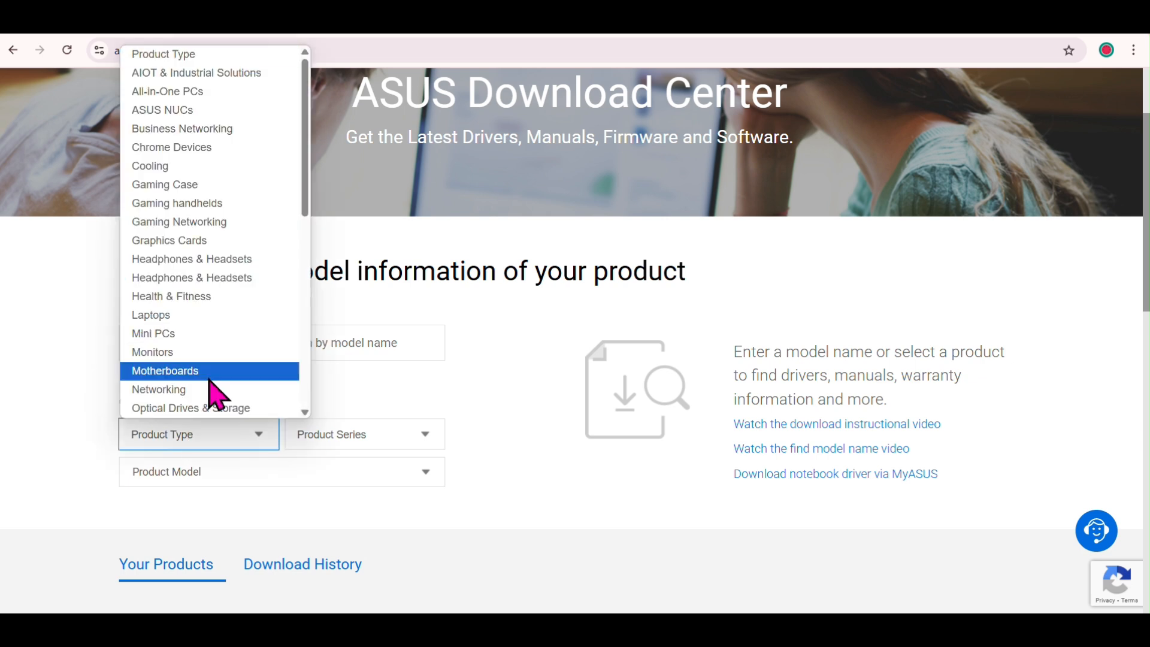
left_click(164, 370)
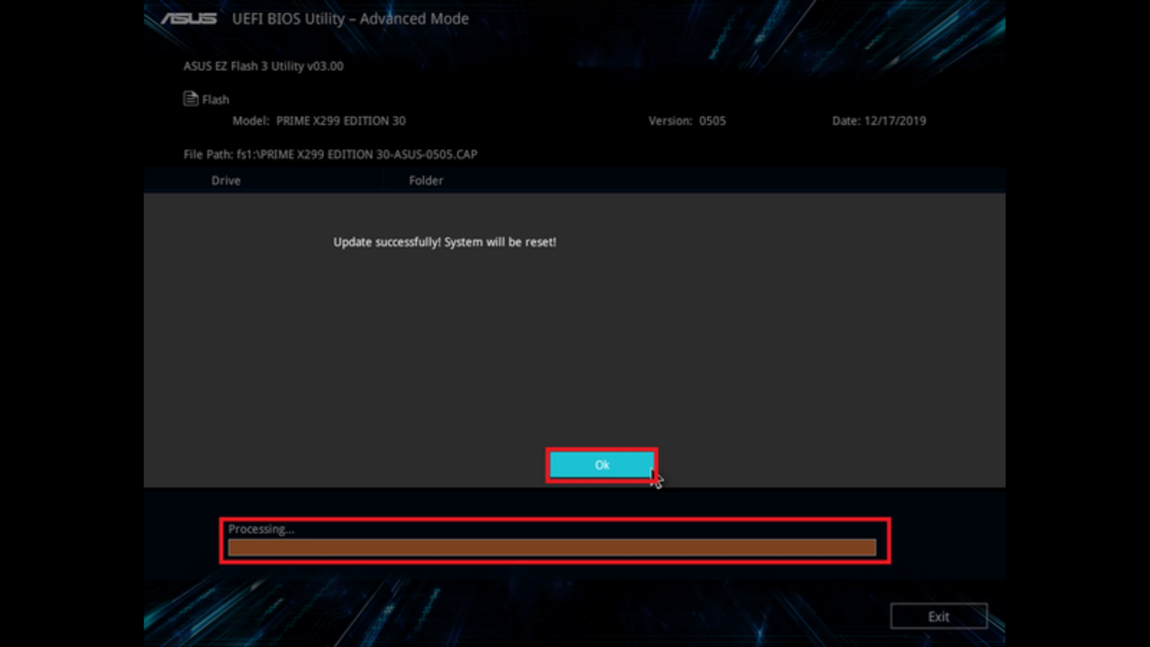
Acknowledge the 'Update successfully!' message after flashing BIOS 0505.
left_click(600, 465)
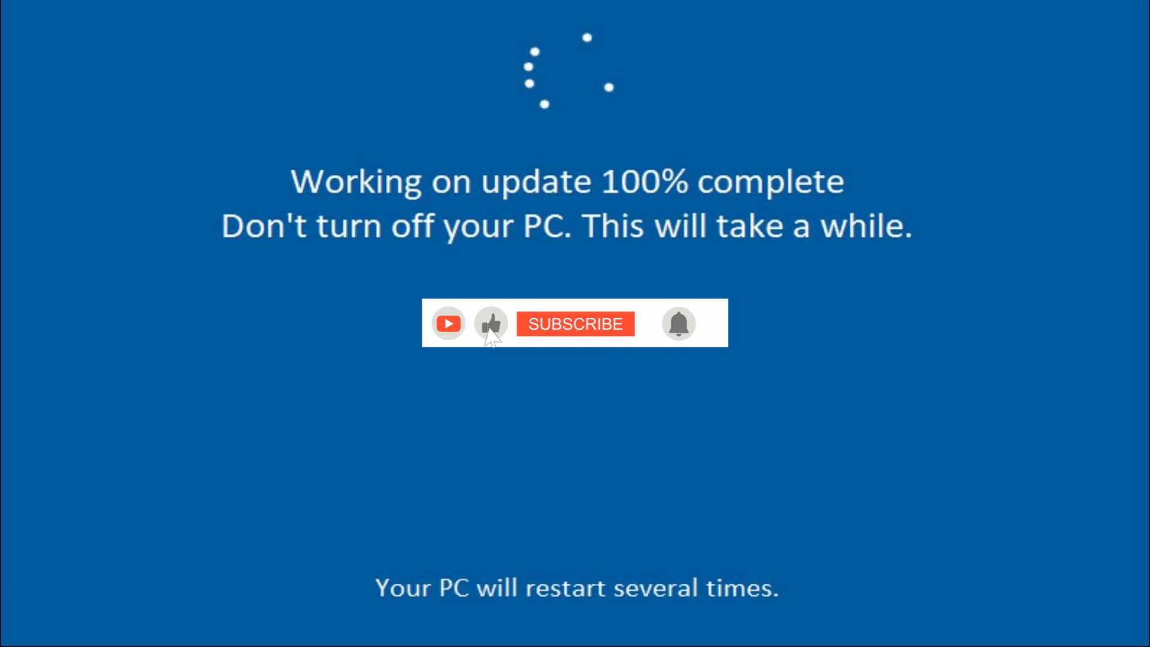
left_click(575, 323)
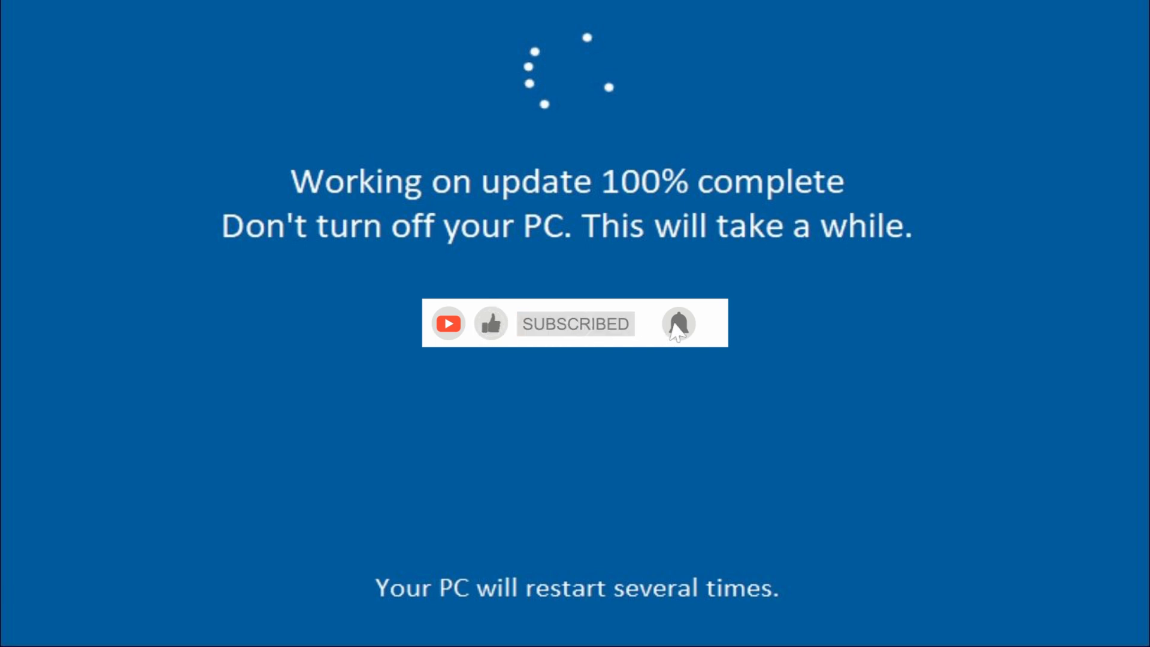